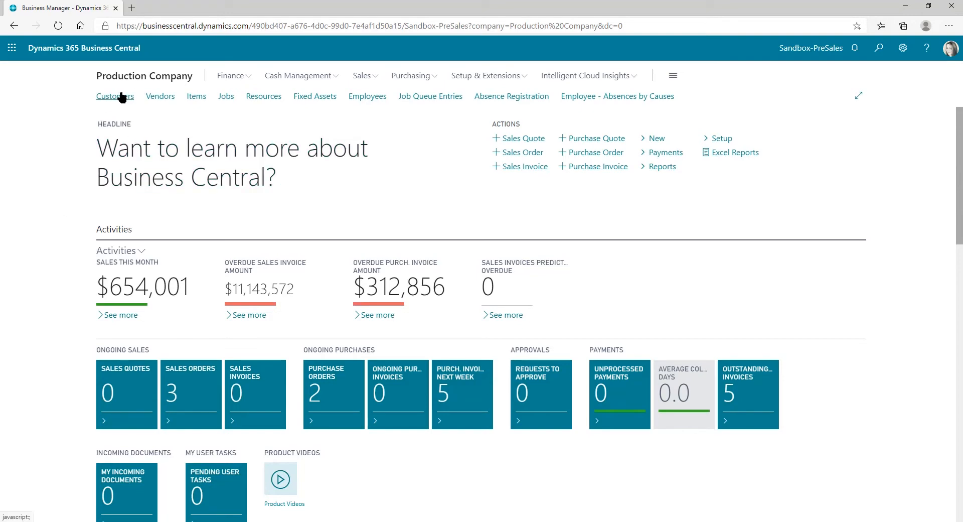
Step: Go to the Customers list from the Role Center navigation bar
left_click(114, 96)
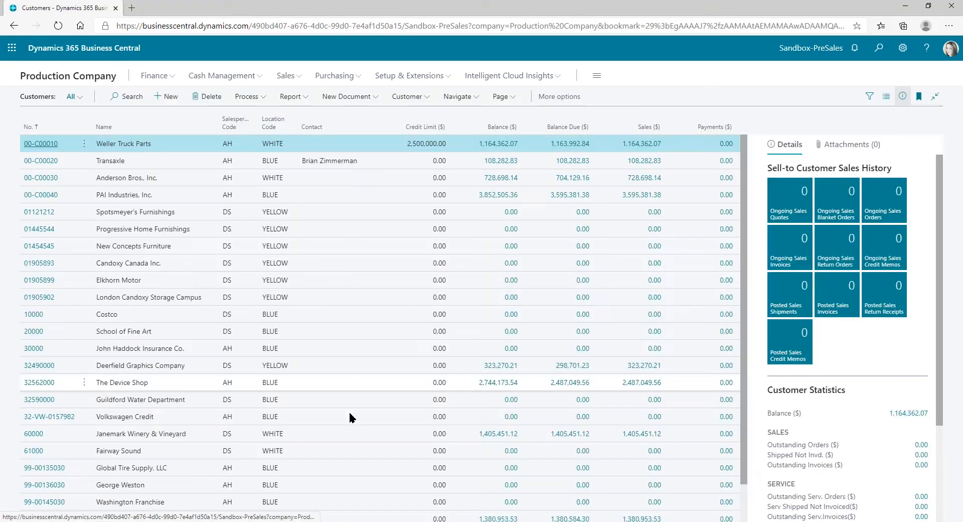
mouse_move(920, 277)
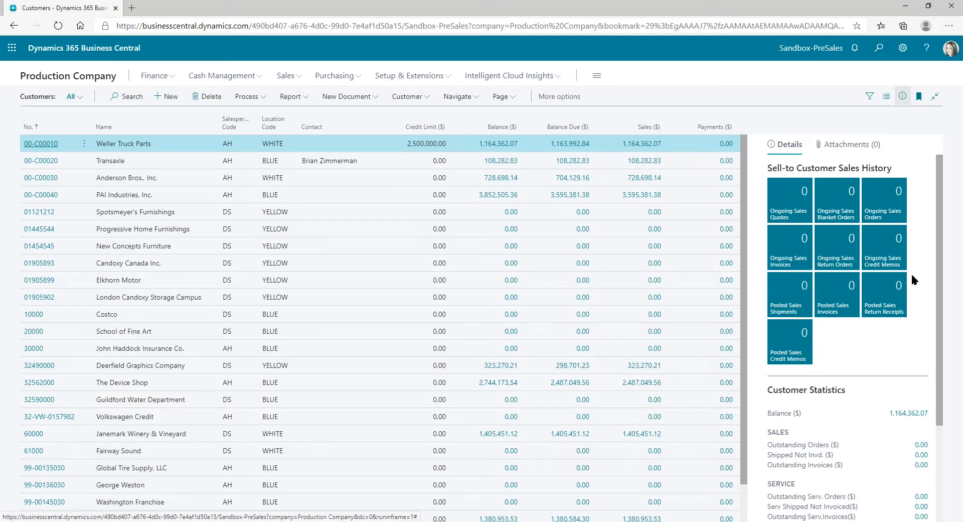
left_click(903, 49)
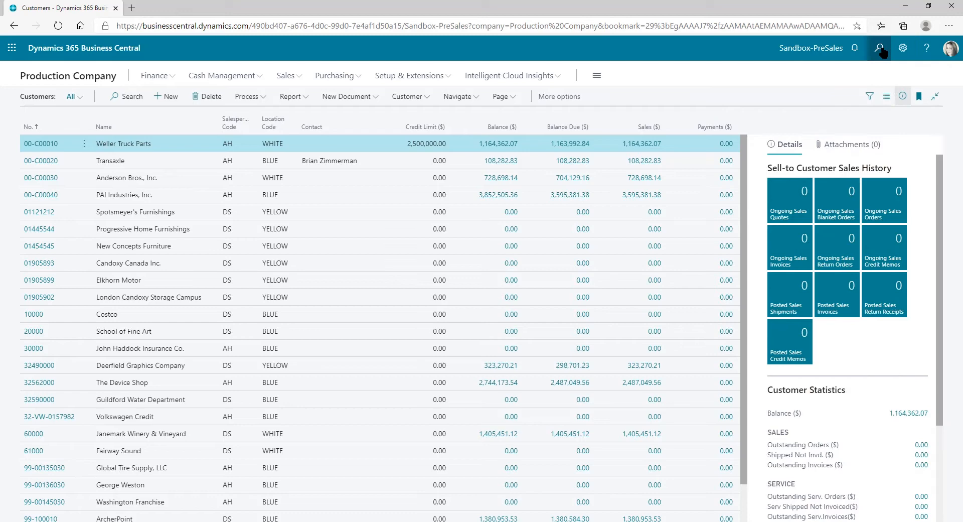
Step: Search Tell Me for 'power bi' to find Show/Hide Power BI Reports
left_click(880, 48)
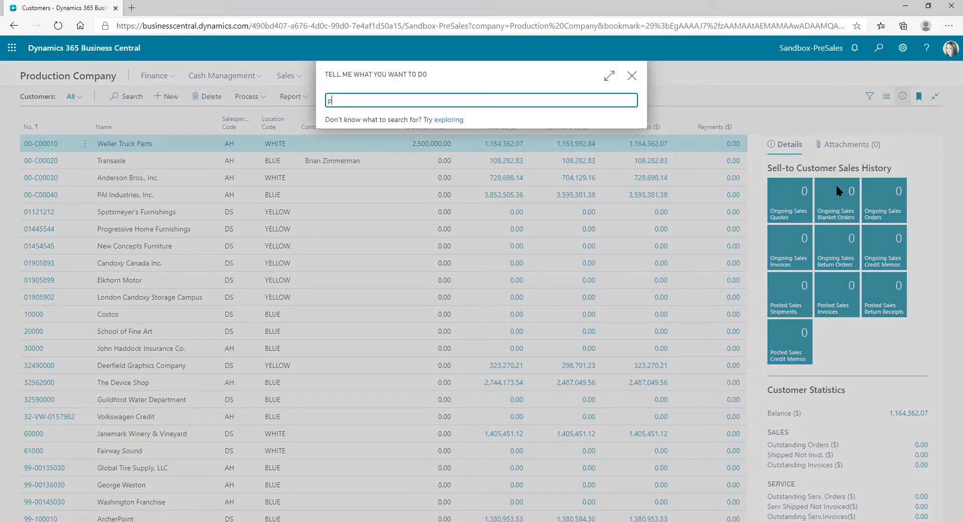
type("ower bi")
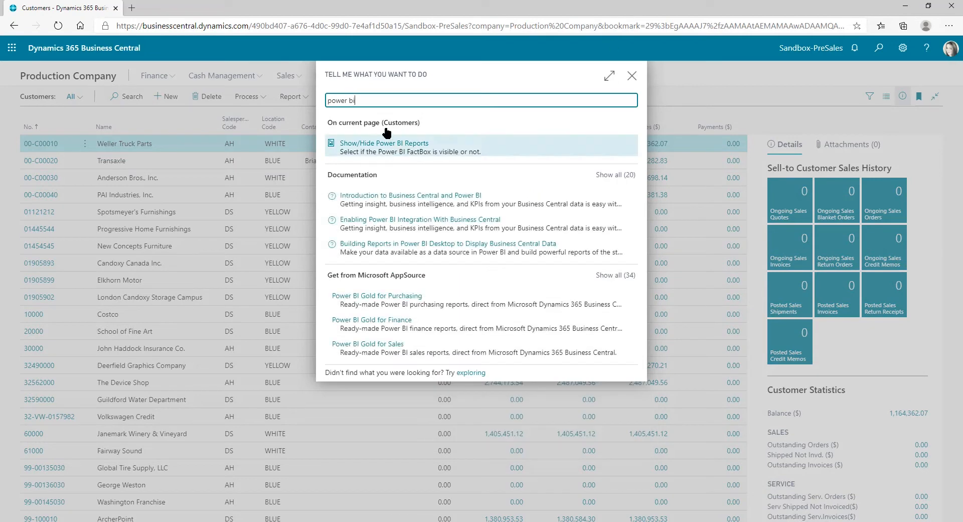
mouse_move(396, 147)
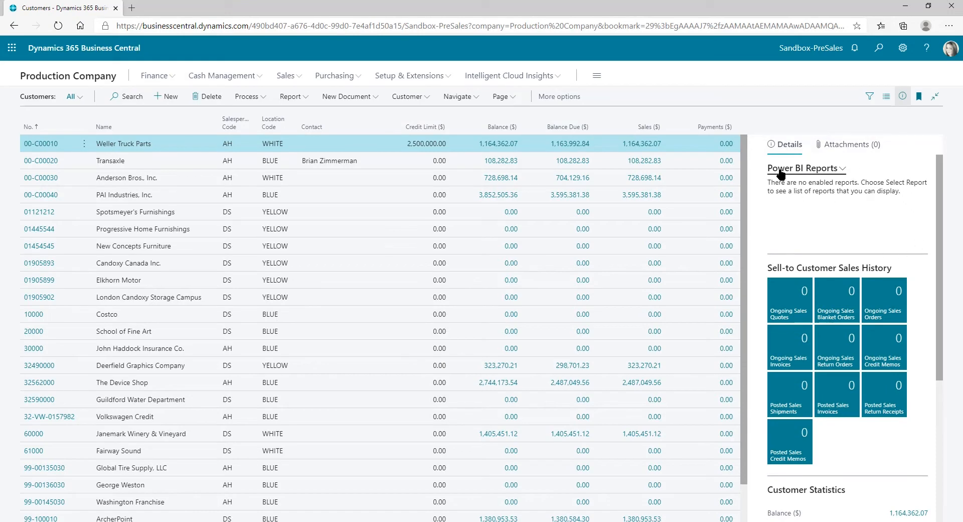
Step: Choose a report from the Power BI Reports FactBox options to show the Customer Sales Dashboard
left_click(845, 167)
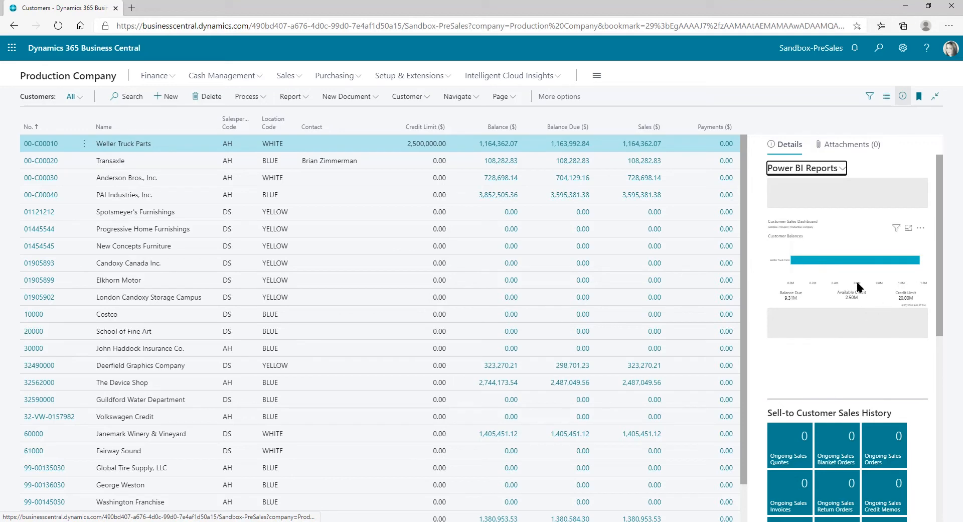
mouse_move(865, 289)
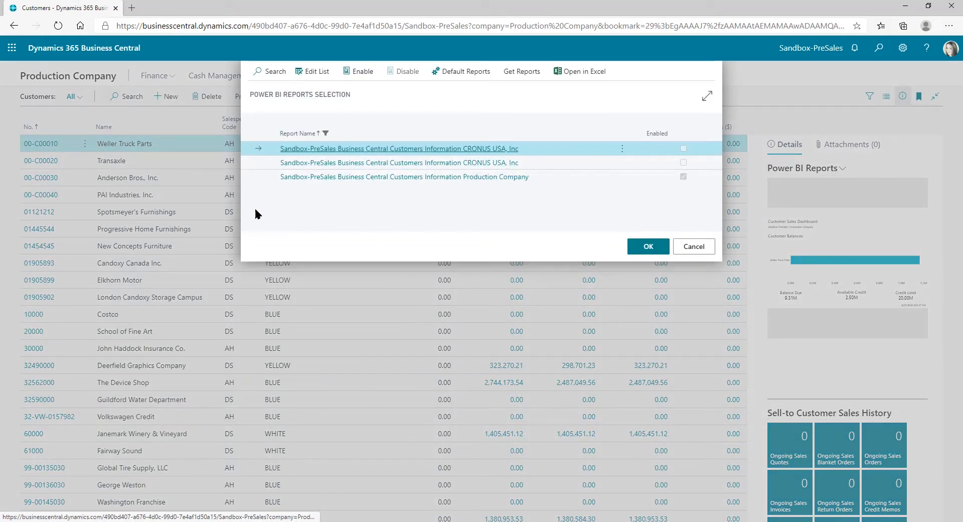
mouse_move(395, 205)
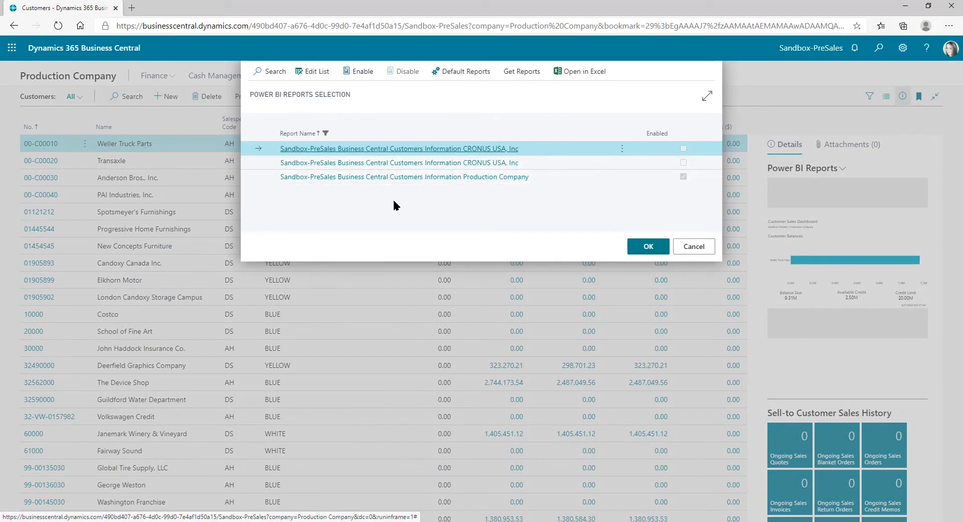
mouse_move(403, 251)
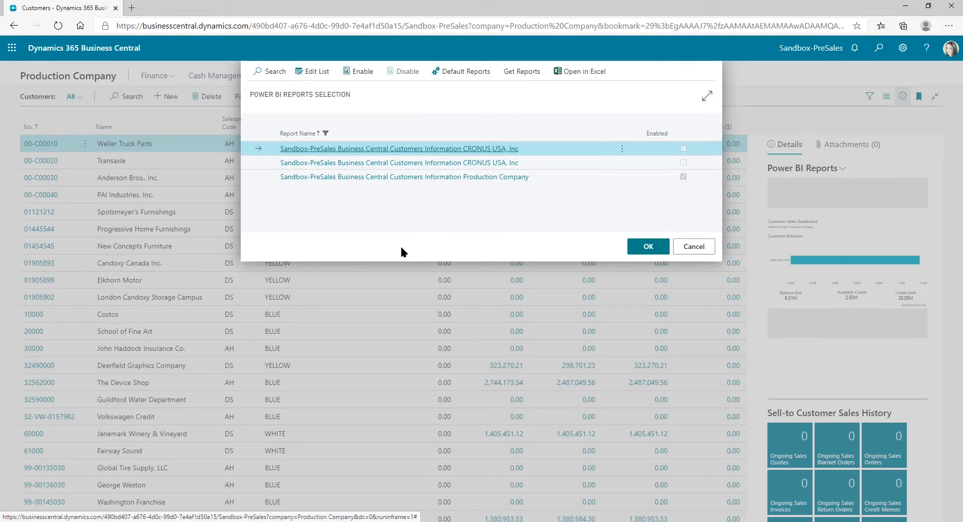